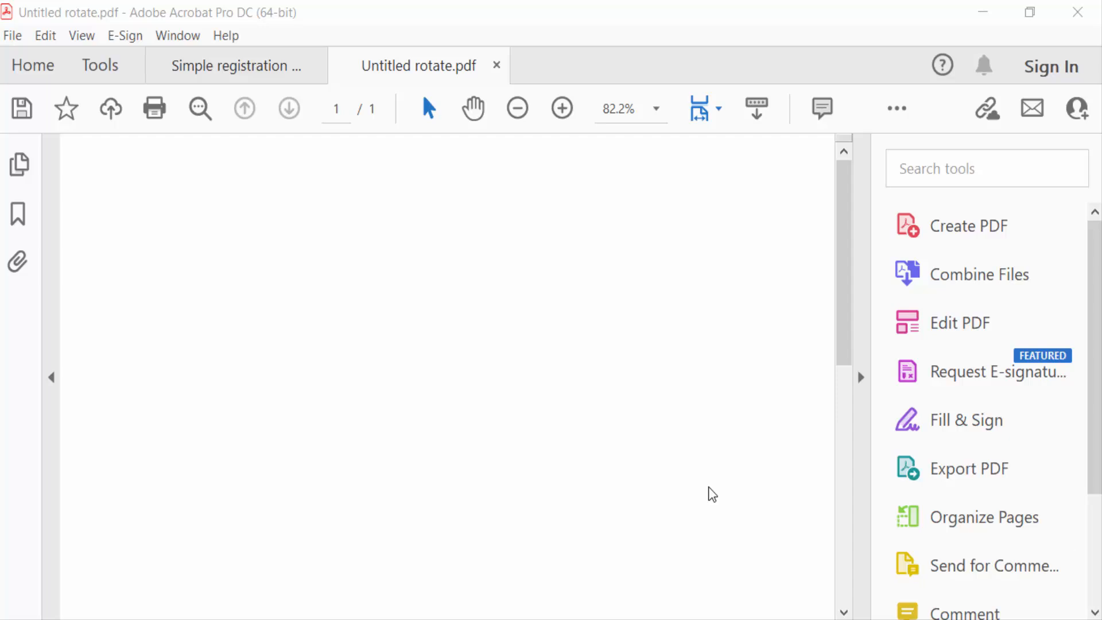
mouse_move(510, 309)
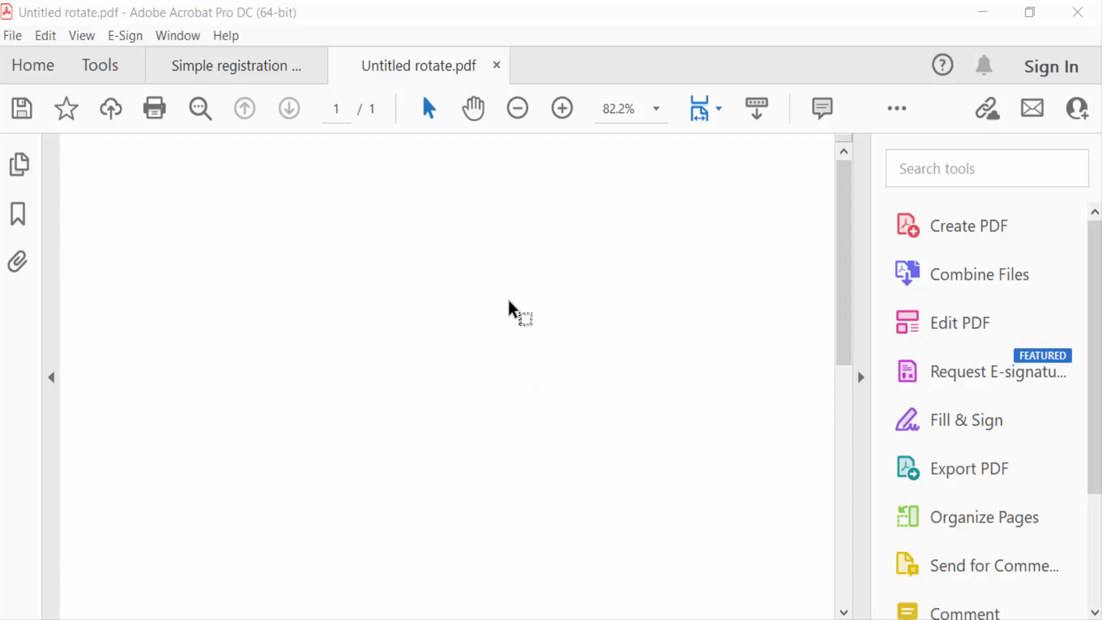
mouse_move(100, 65)
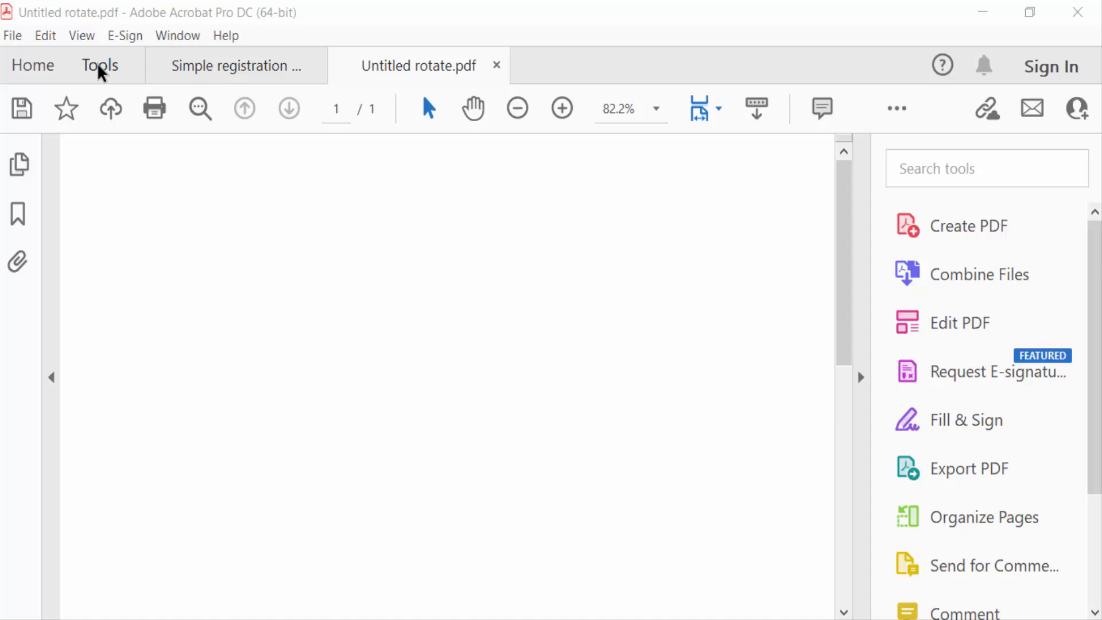
Start Prepare Form on the blank page, saving it as 'Untitled rotate1'
left_click(100, 65)
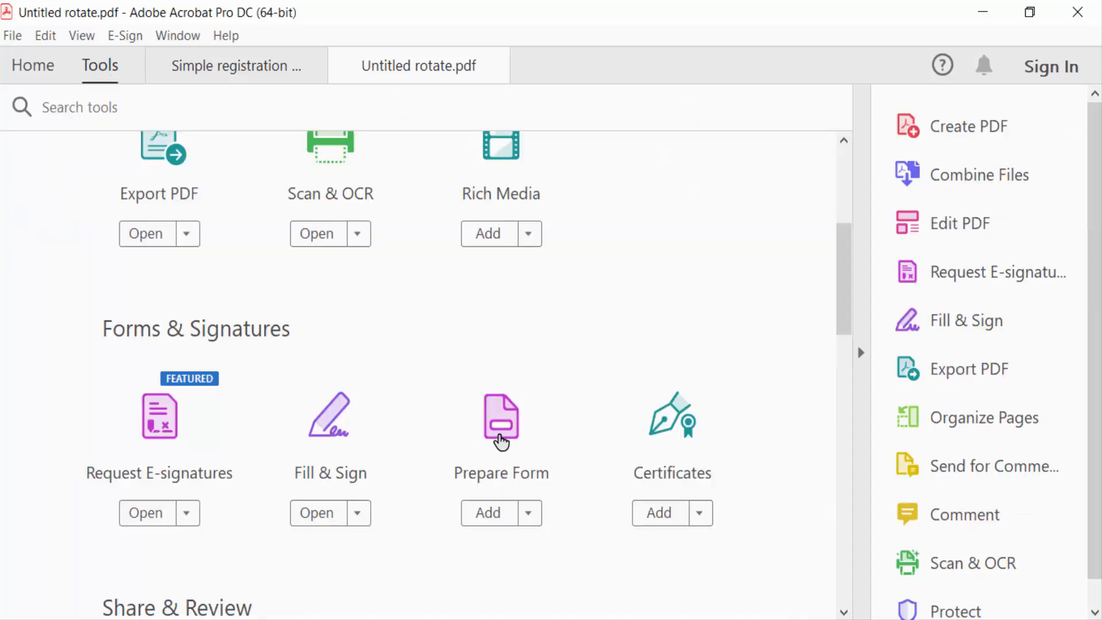
left_click(501, 415)
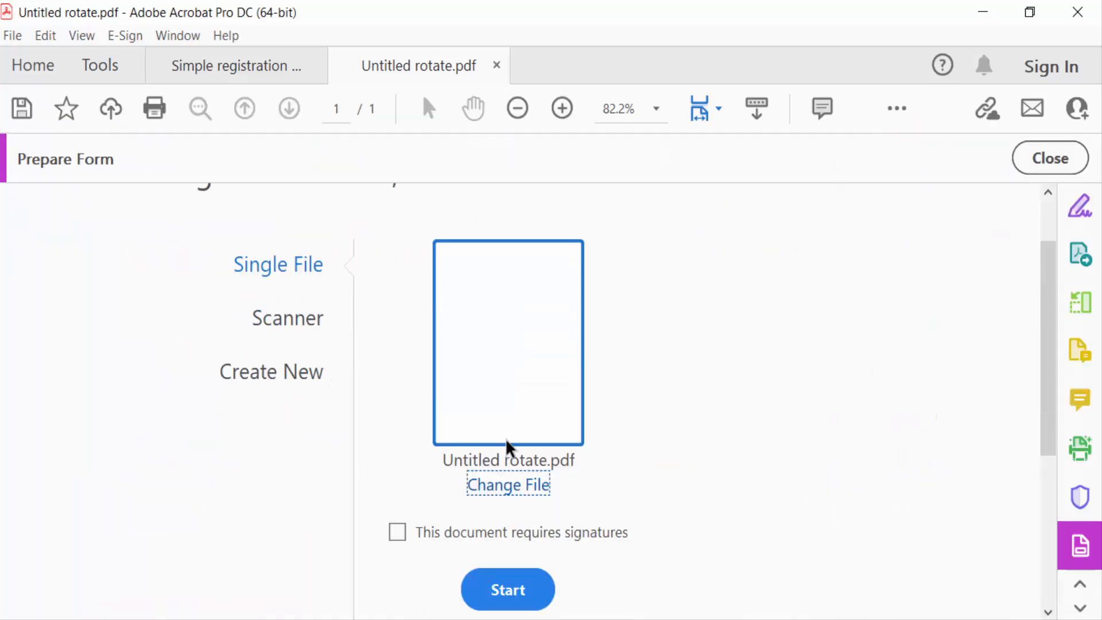
left_click(507, 589)
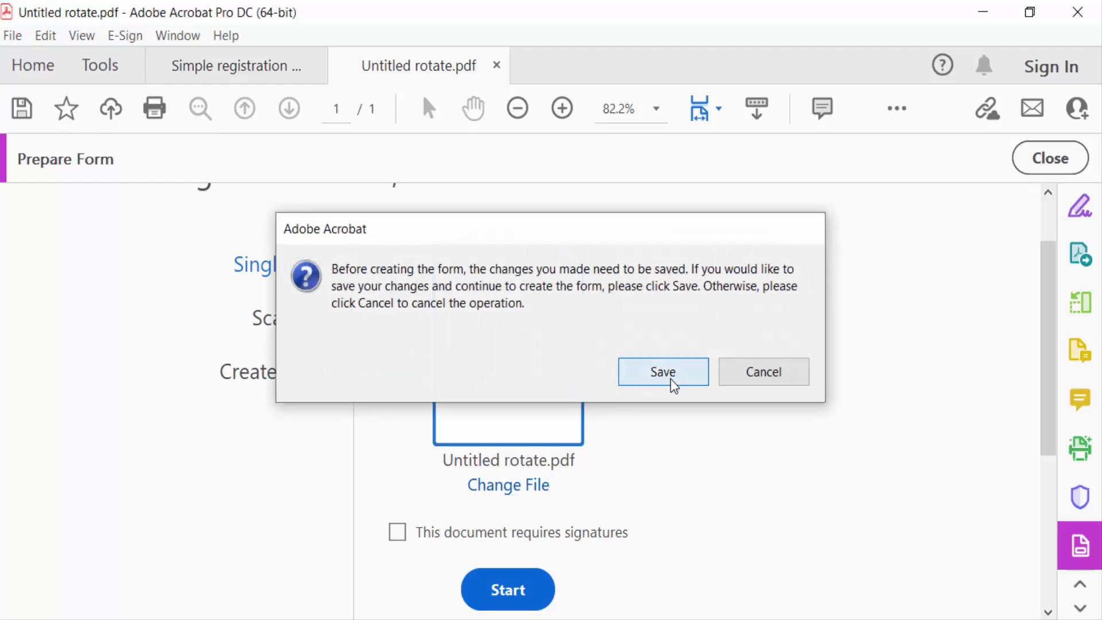
left_click(661, 371)
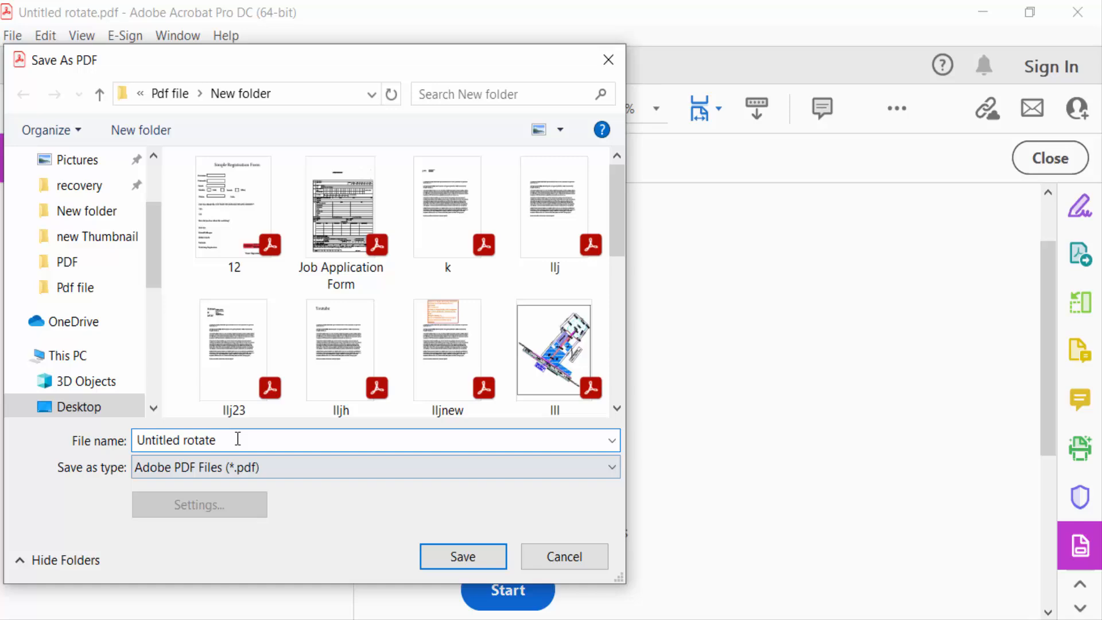
type("1")
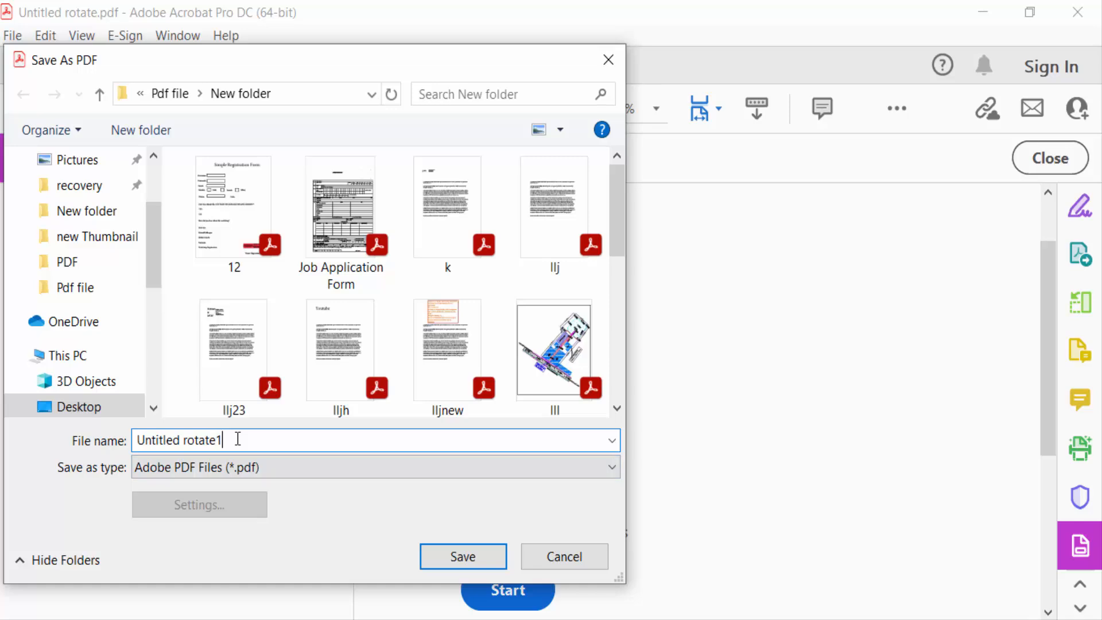
left_click(462, 556)
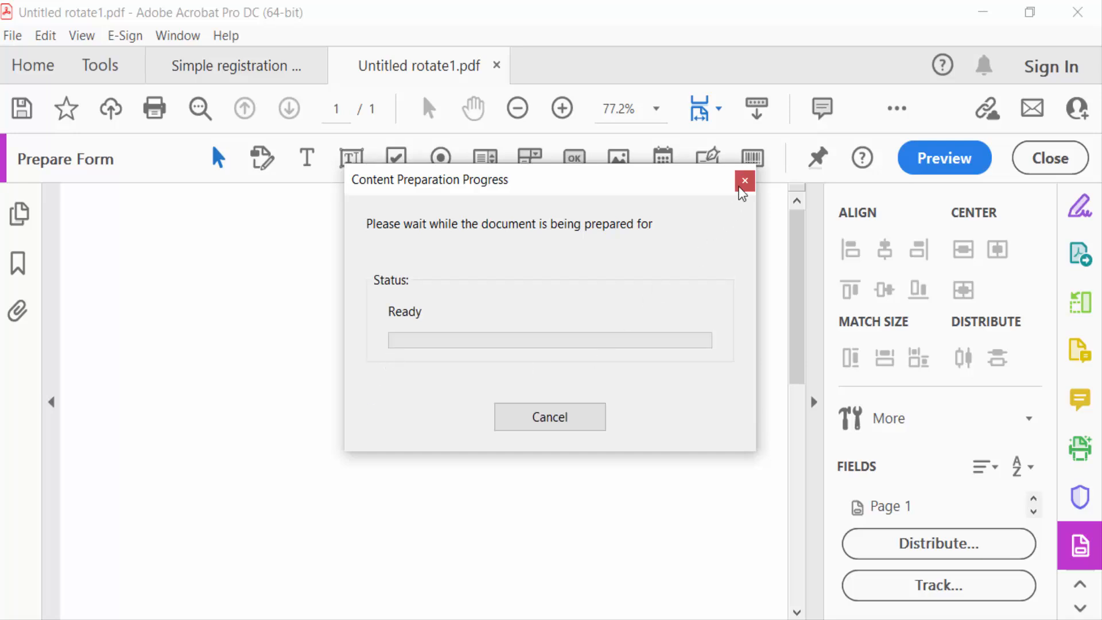
Dismiss the progress notice and draw a second text field at lower right
left_click(744, 181)
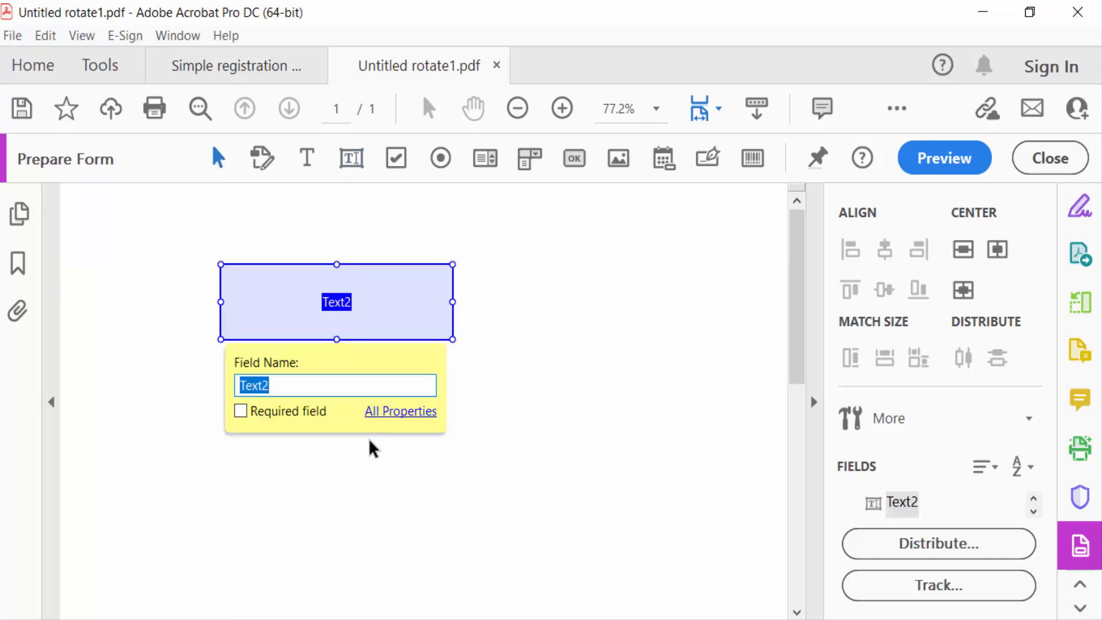
mouse_move(370, 398)
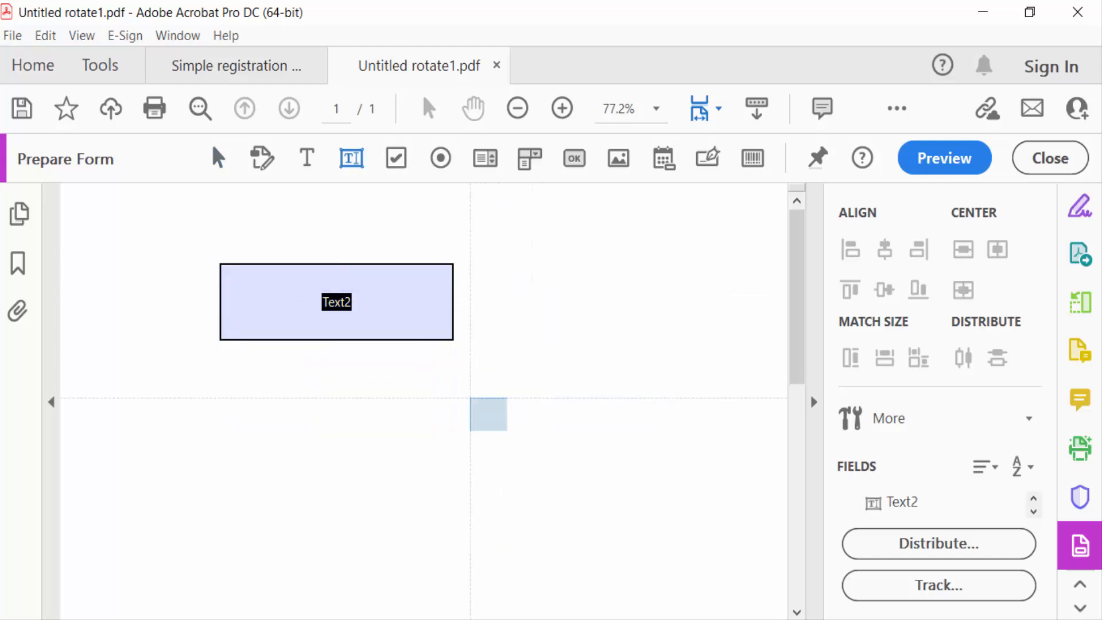
left_click_drag(488, 414, 742, 476)
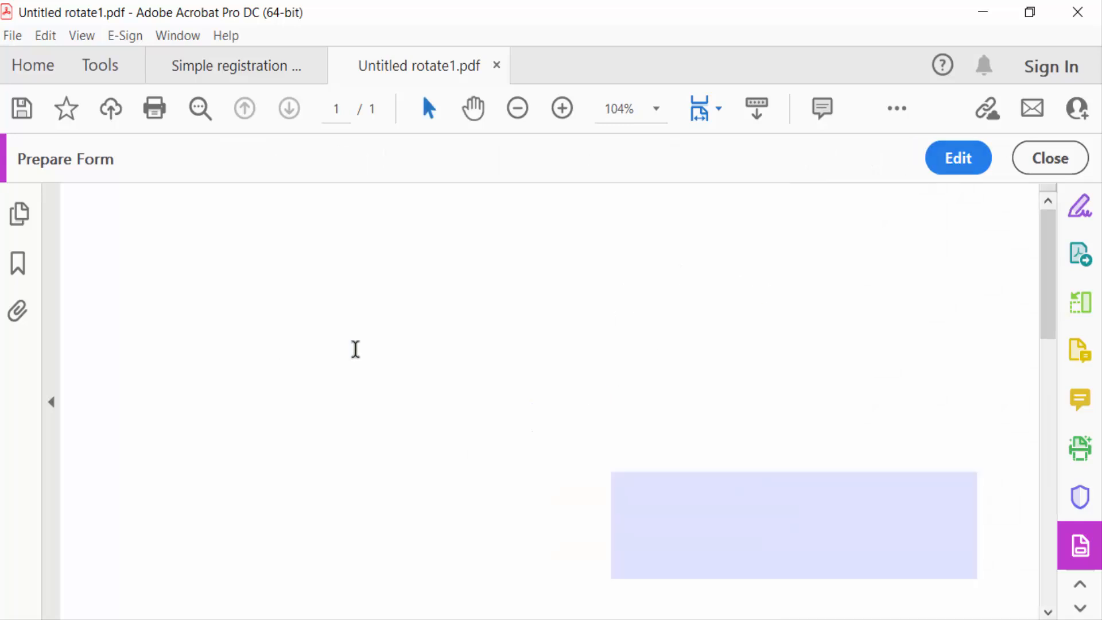
Type 'gorgious' into the upper field and 'nice looking' into the lower one
type("gorgious")
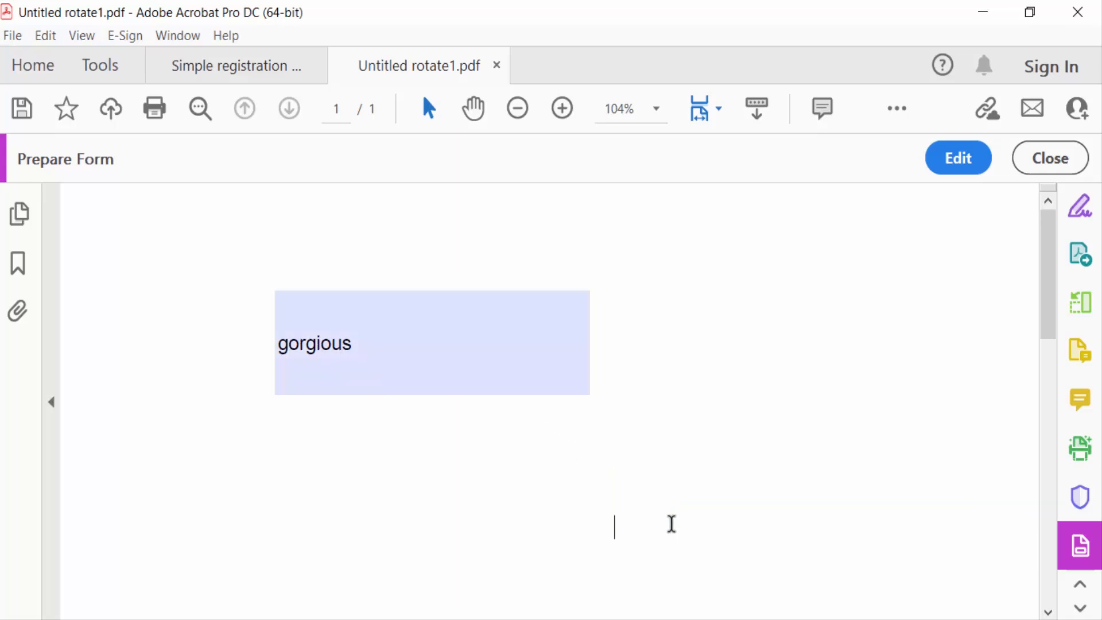
type("nice lob")
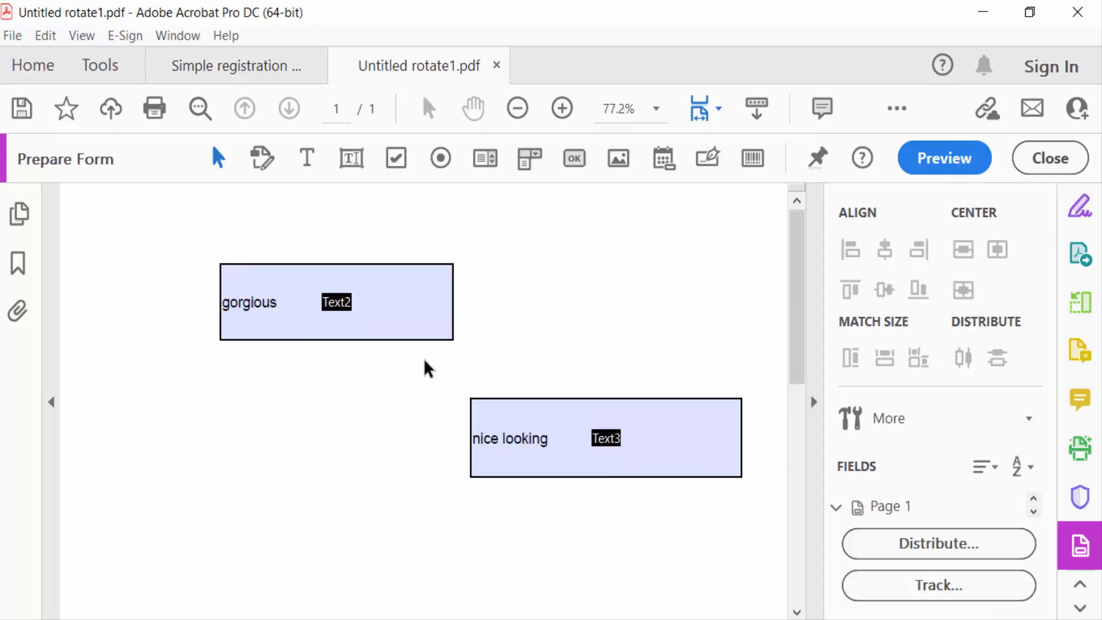
Set field Text2's orientation to 90 degrees in its Properties
left_click(335, 301)
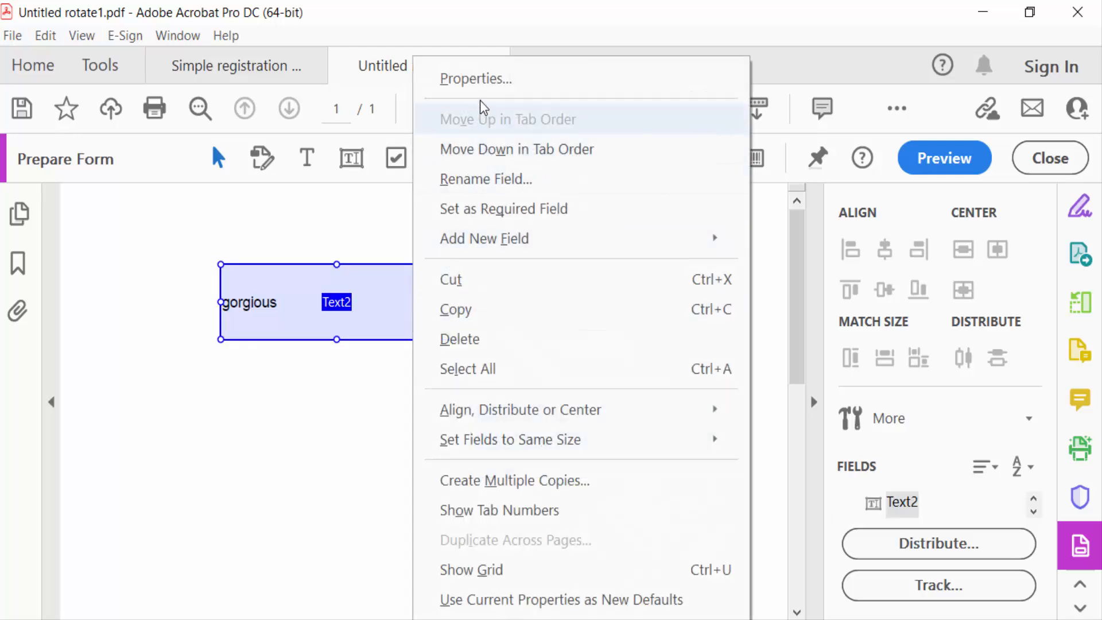
left_click(475, 78)
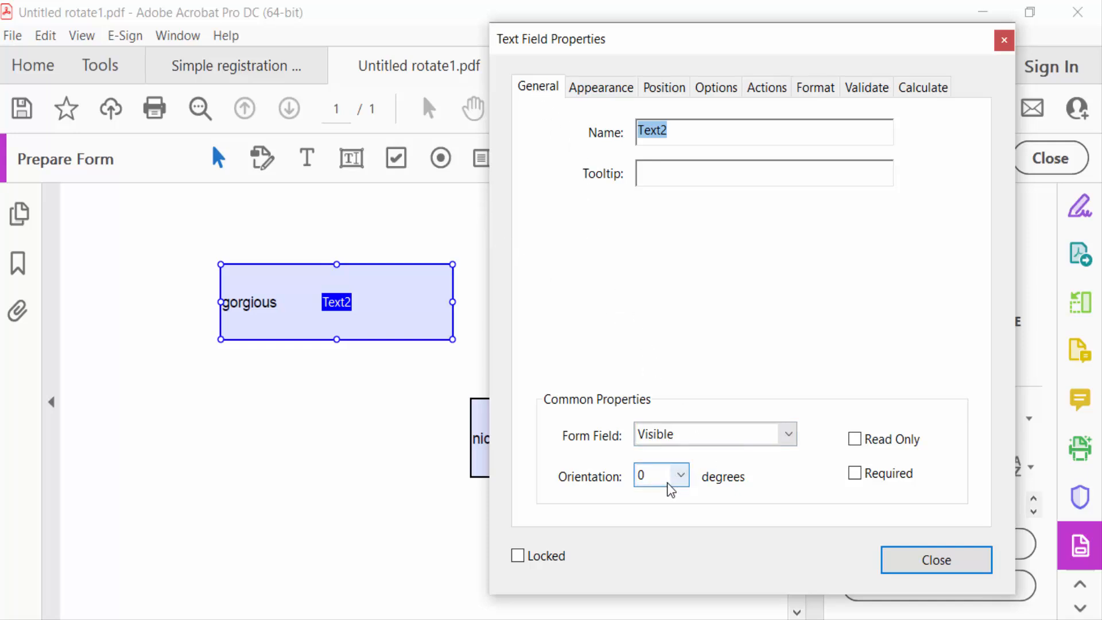
left_click(678, 476)
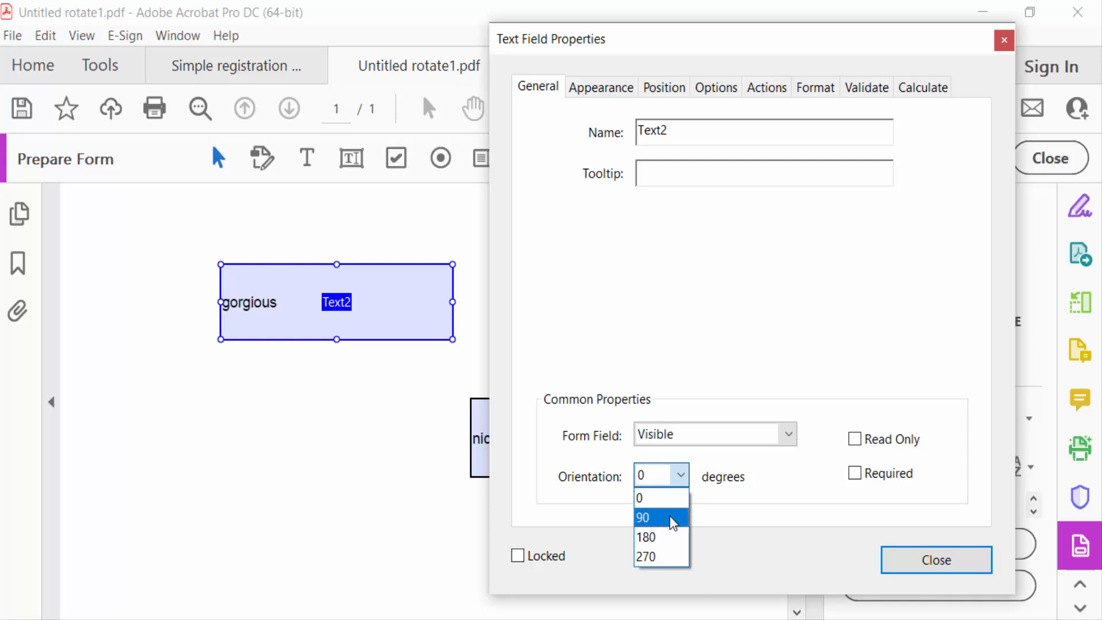
left_click(644, 517)
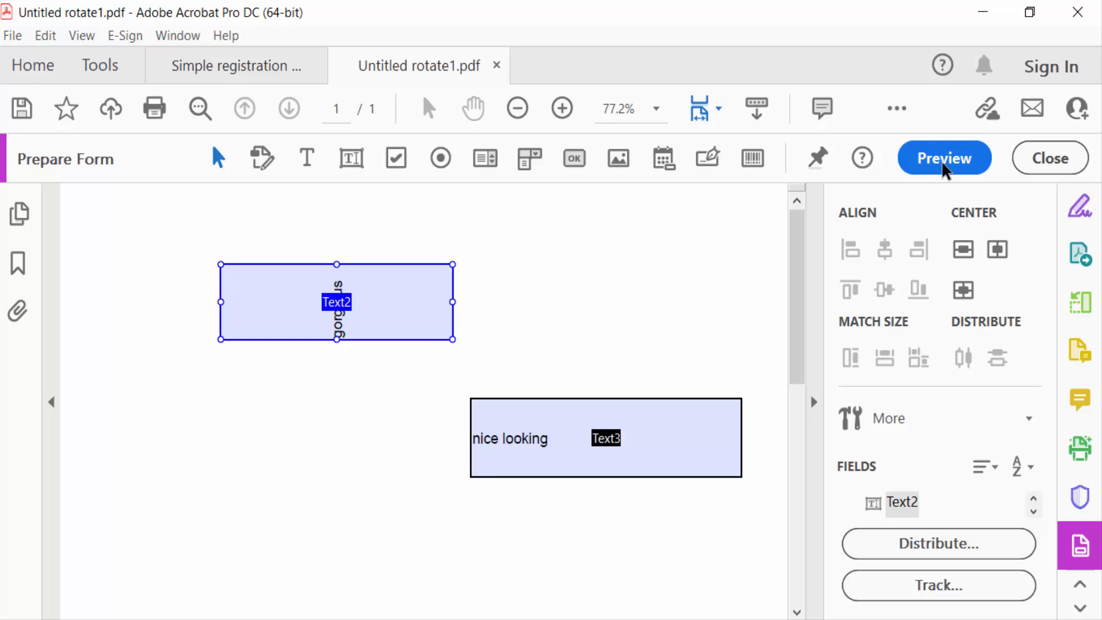
left_click(943, 157)
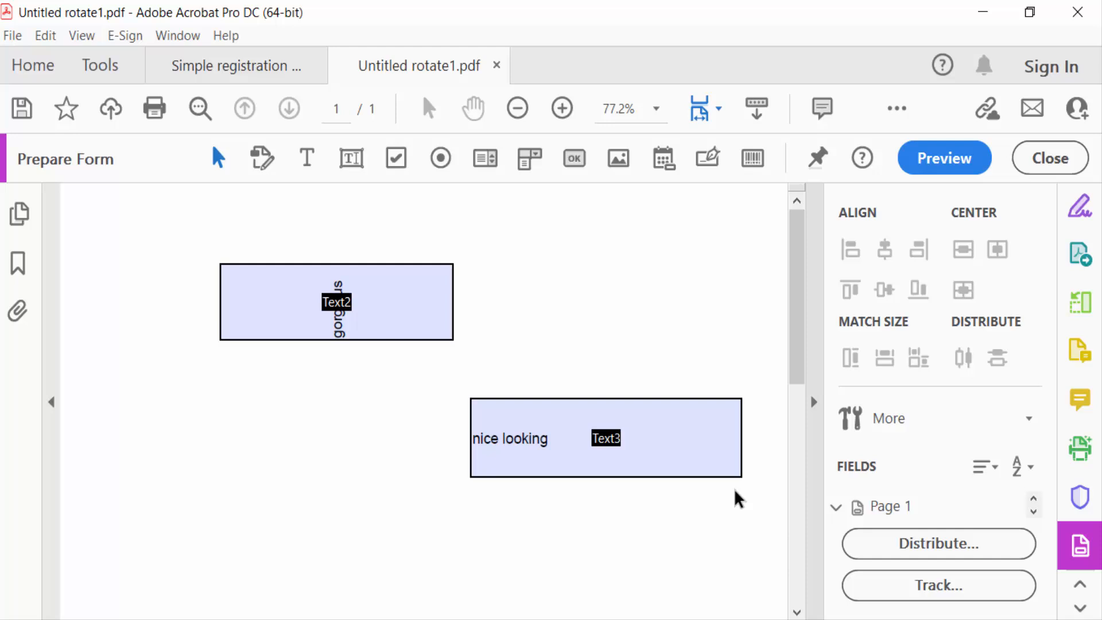
Set field Text3's orientation to 270 degrees in its Properties
right_click(605, 437)
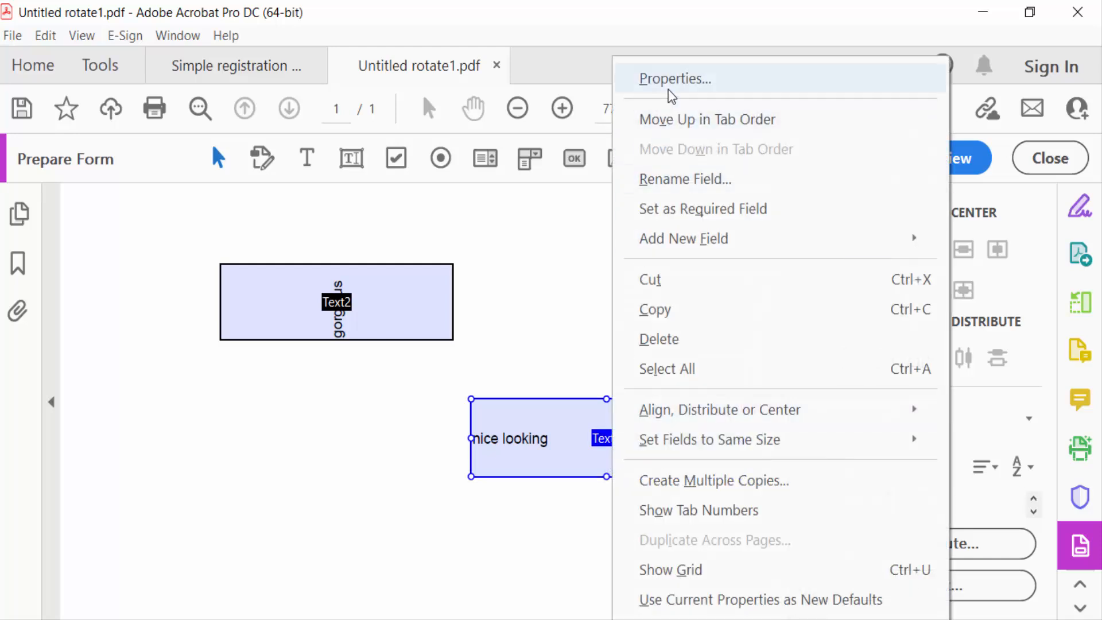
left_click(673, 78)
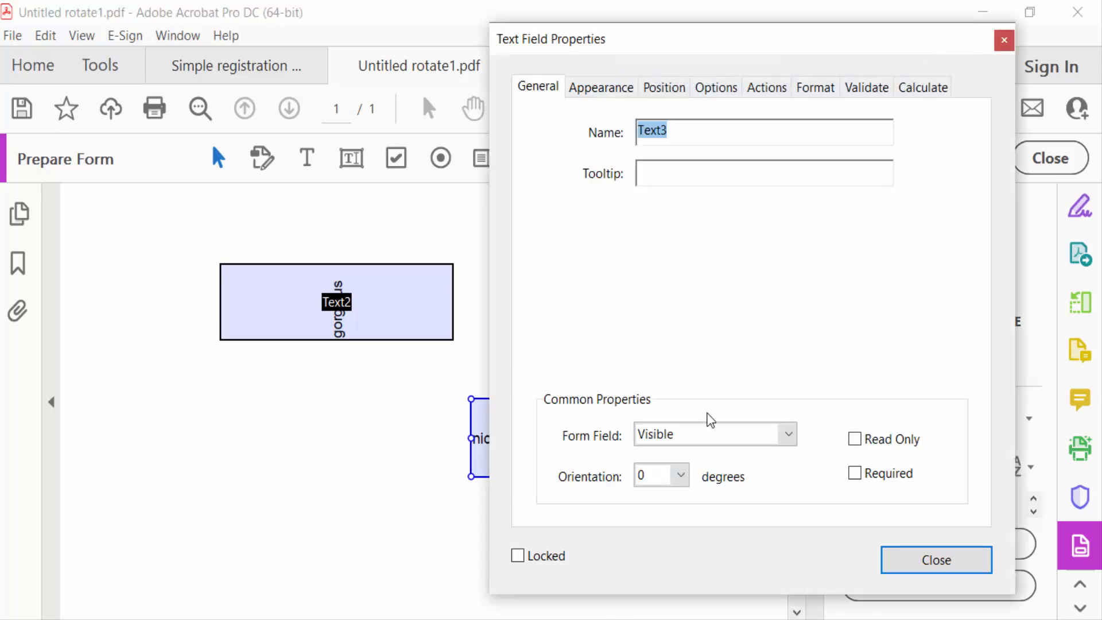
left_click(678, 475)
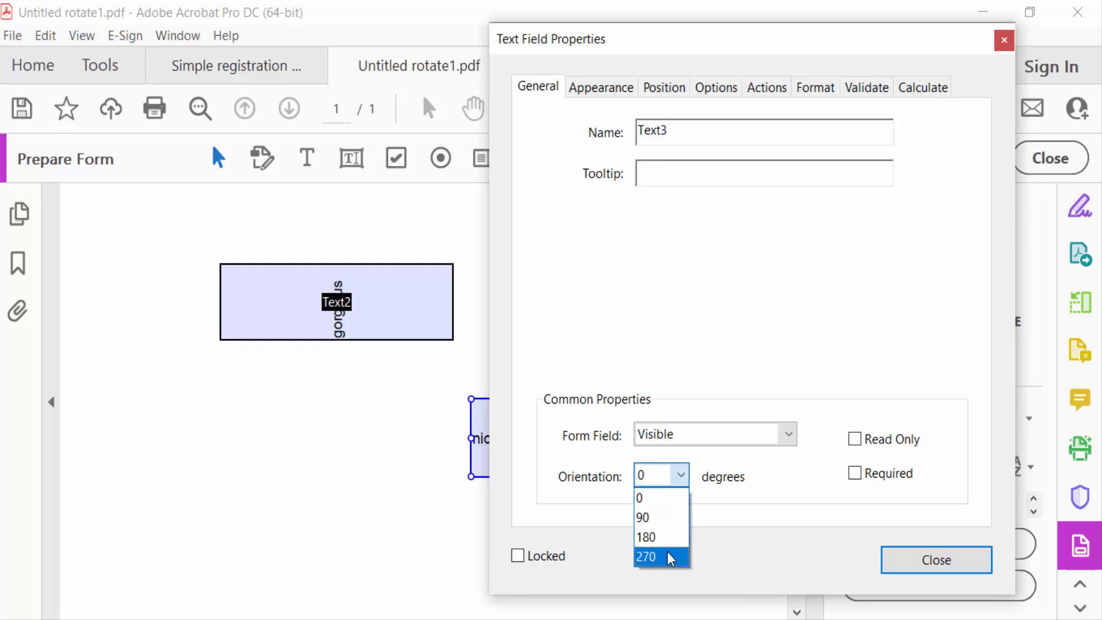
left_click(647, 557)
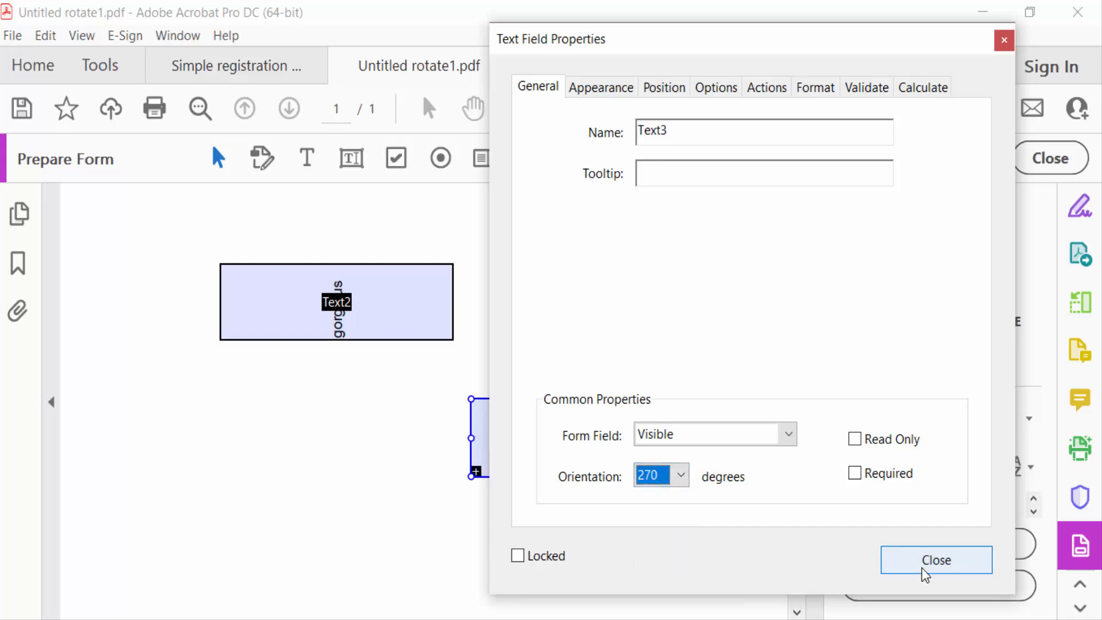
left_click(935, 560)
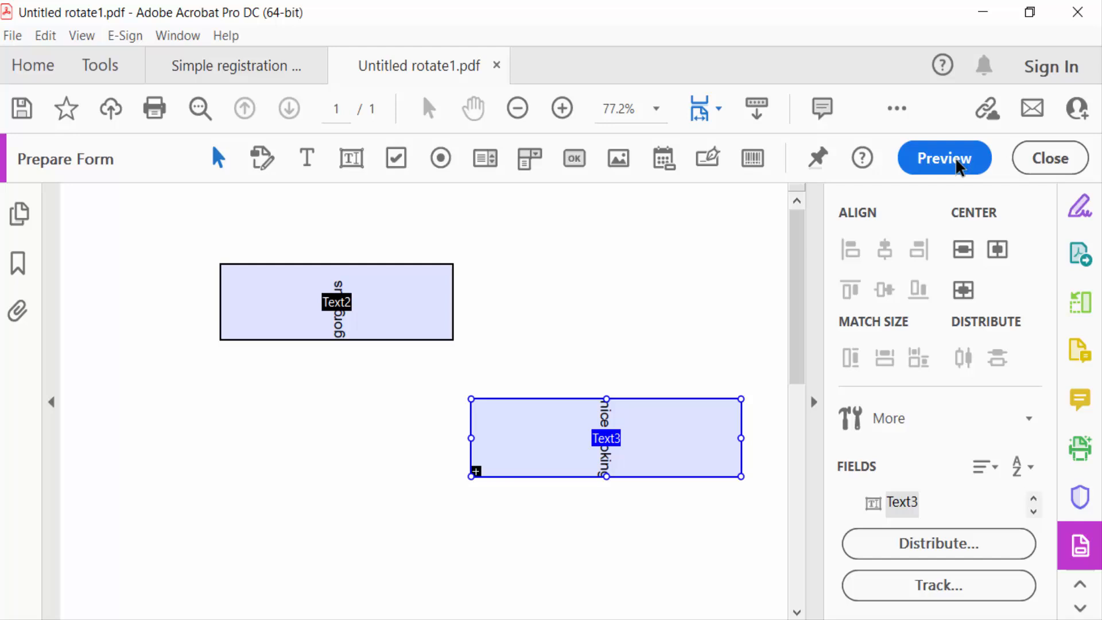
Preview the form and scroll to check both vertical text fields
left_click(943, 157)
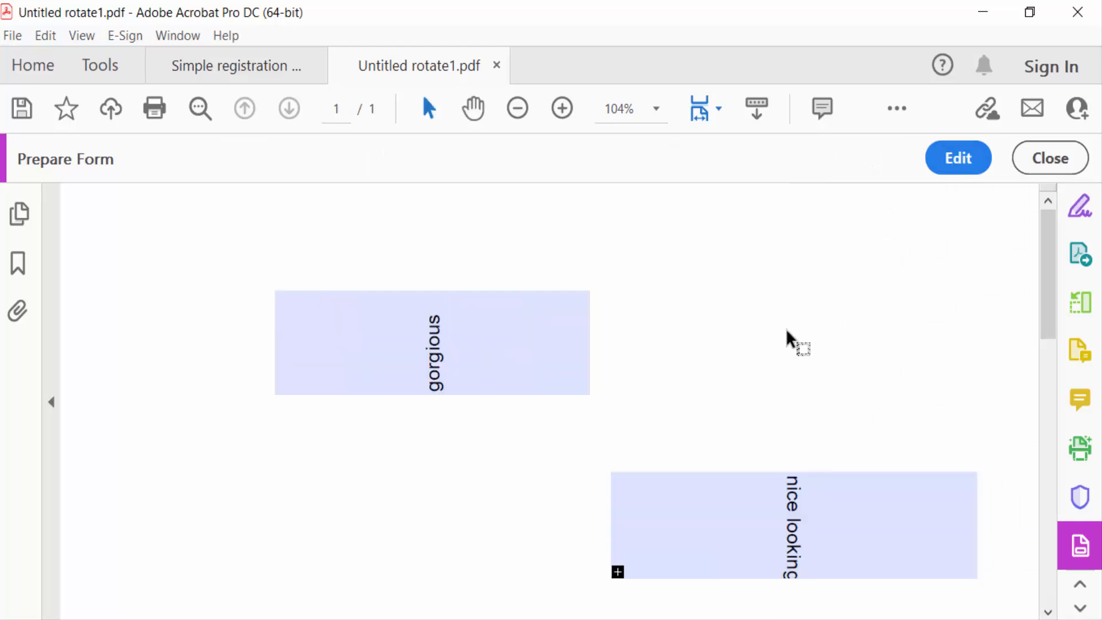
scroll("down", 3)
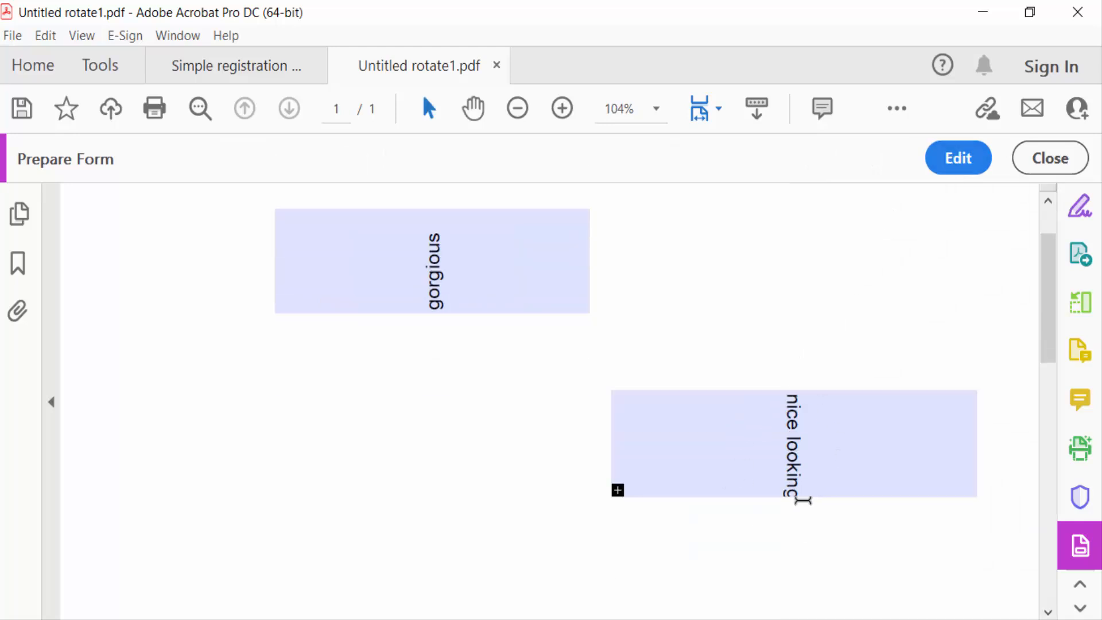
left_click(792, 444)
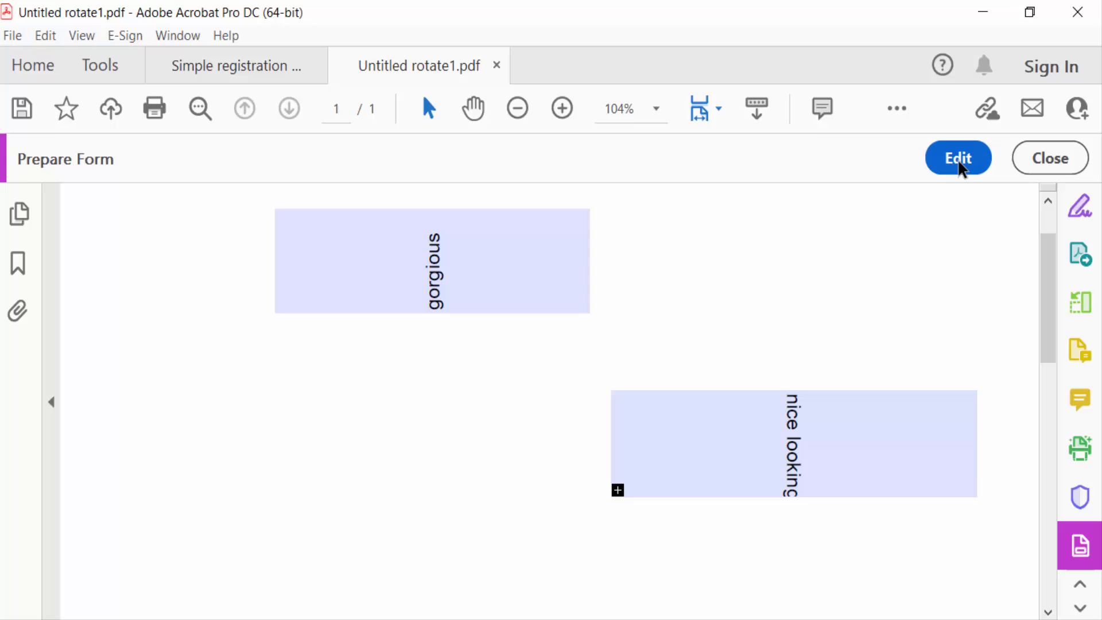
Enlarge both fields with longer text, then exit Prepare Form to view them
left_click(958, 157)
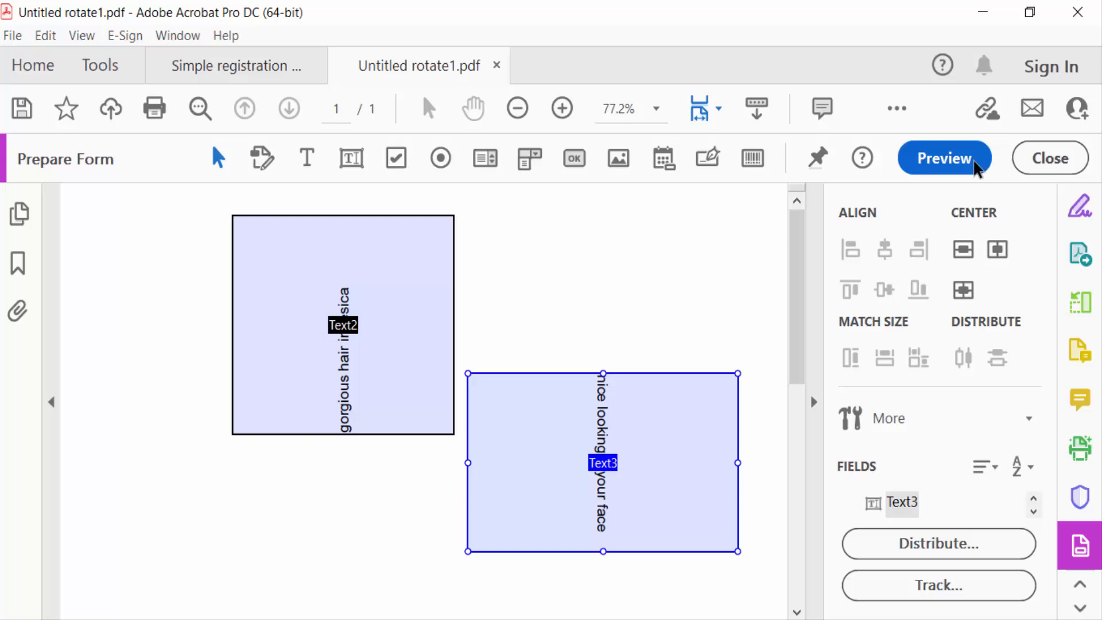
left_click(1049, 157)
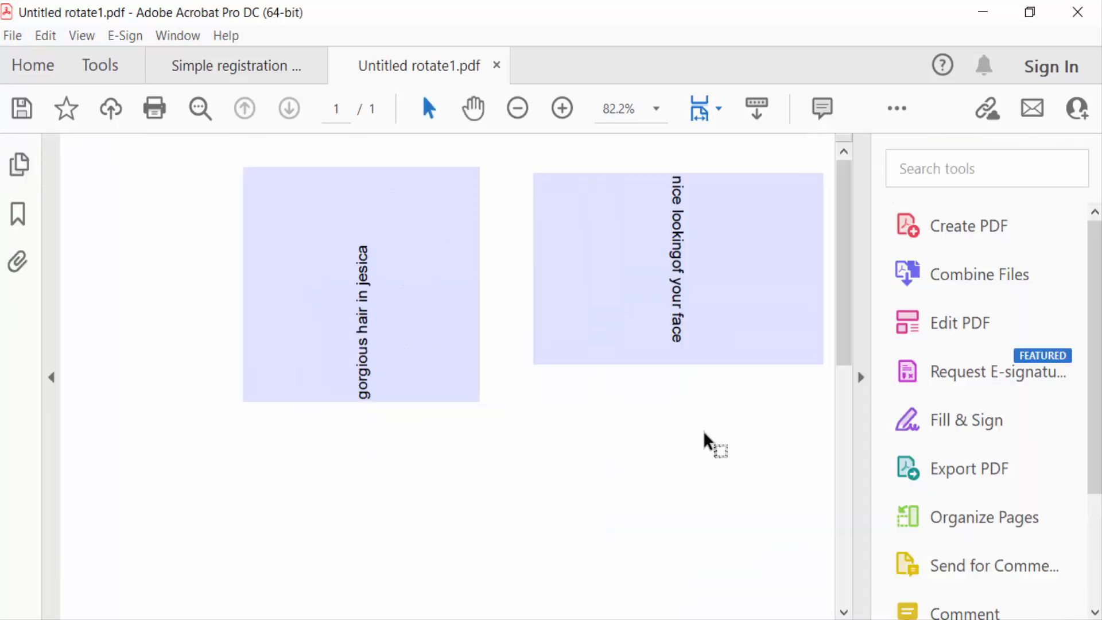